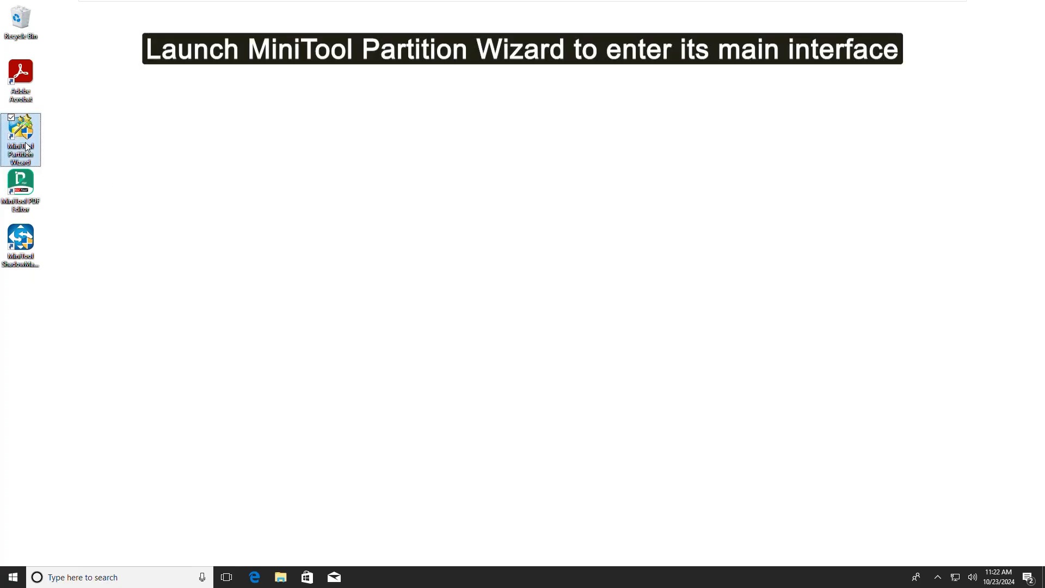
Launch MiniTool Partition Wizard from the desktop shortcut and allow it to make changes.
double_click(20, 140)
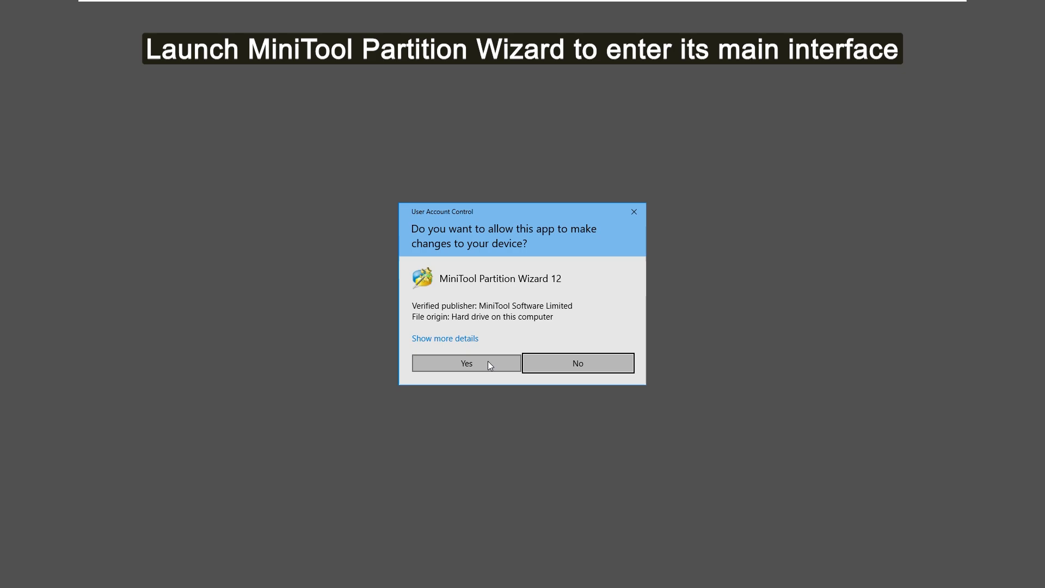
click(465, 362)
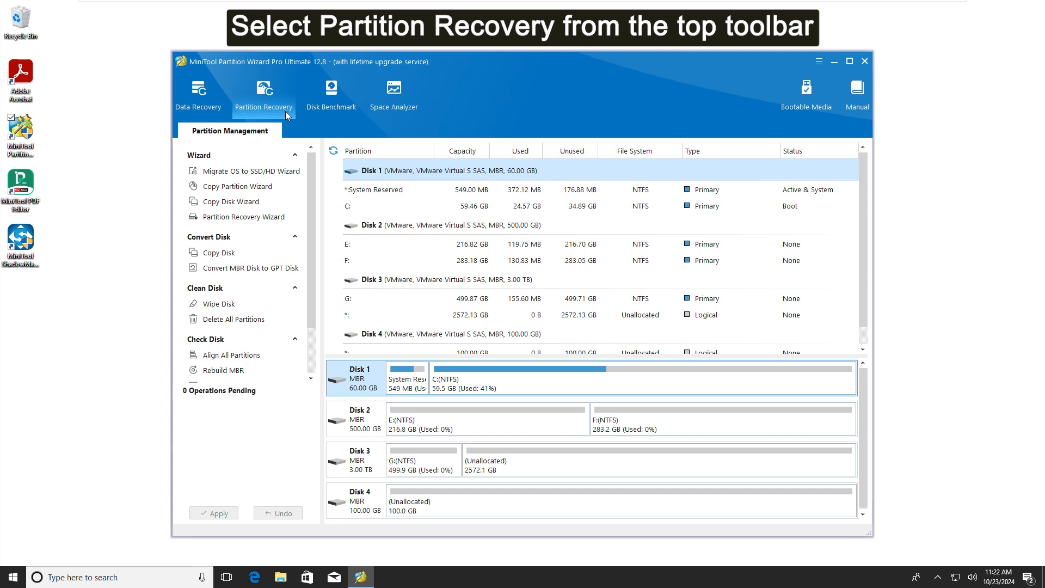
Start Partition Recovery, choose Disk 4 and reach the scanning range settings.
click(264, 93)
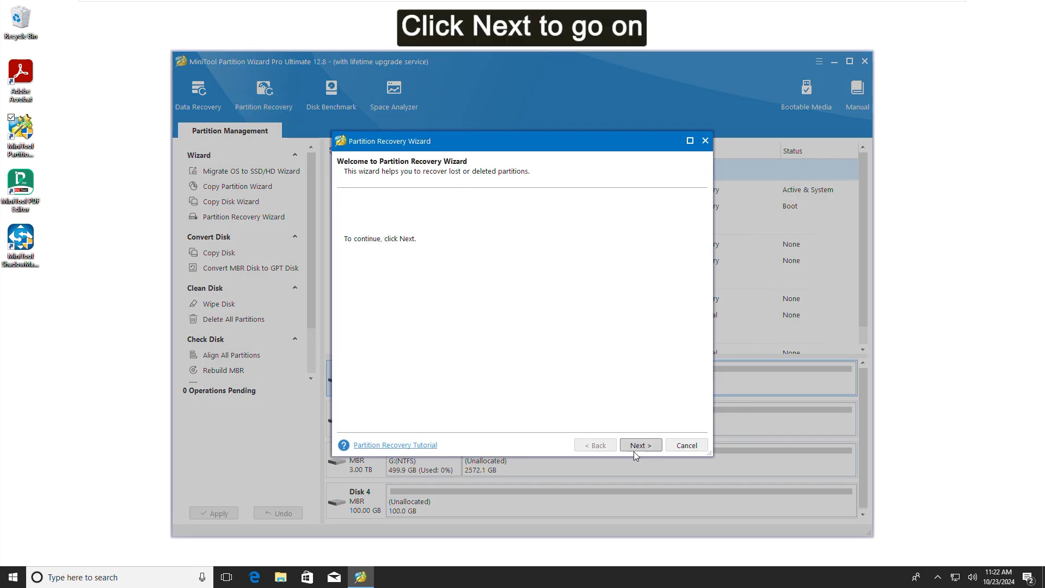
click(639, 444)
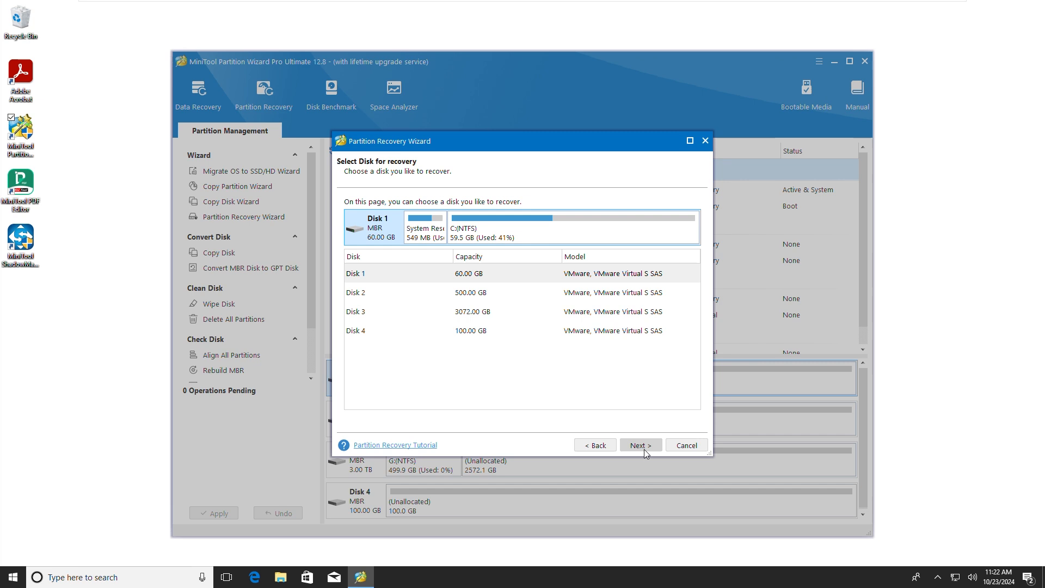
mouse_move(488, 334)
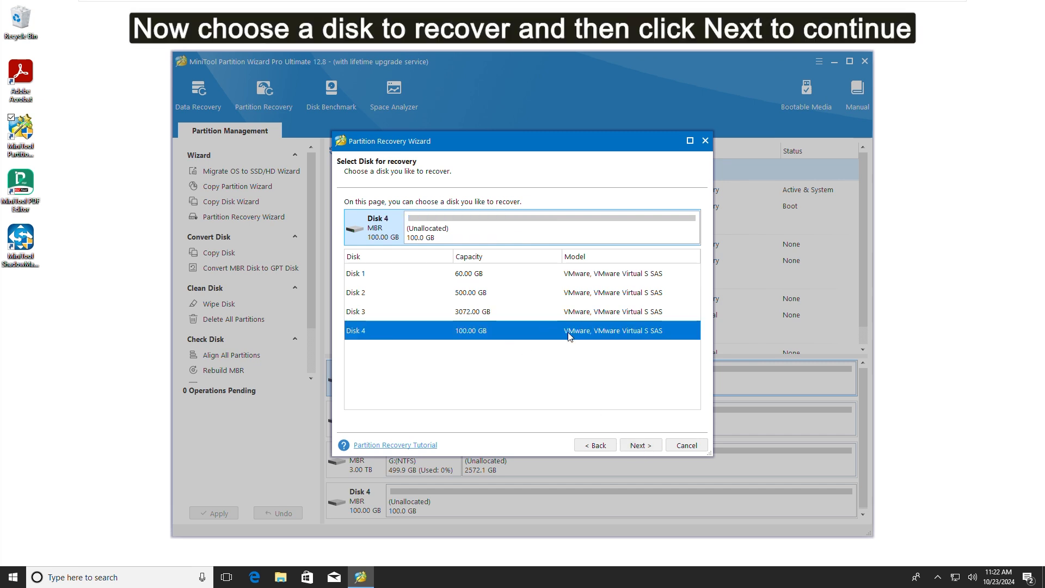
mouse_move(638, 444)
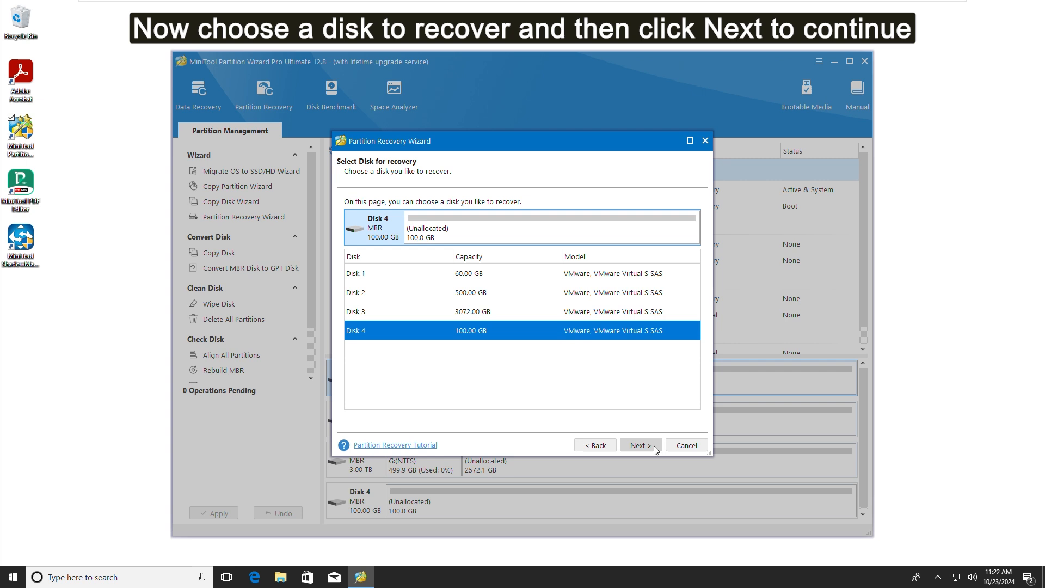
click(639, 444)
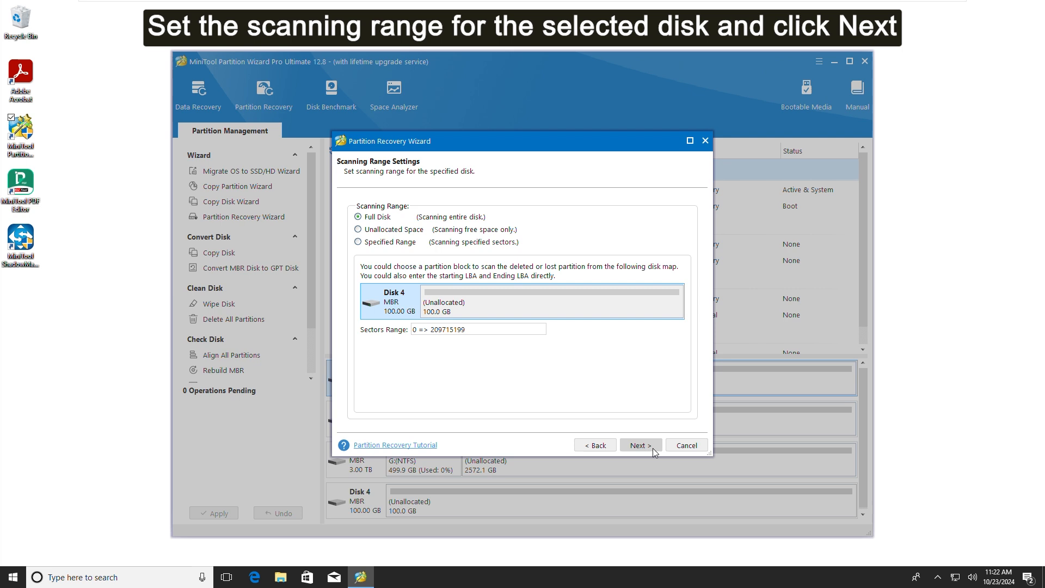
Quick-scan the full Disk 4 for lost partitions, finding two NTFS partitions.
click(639, 444)
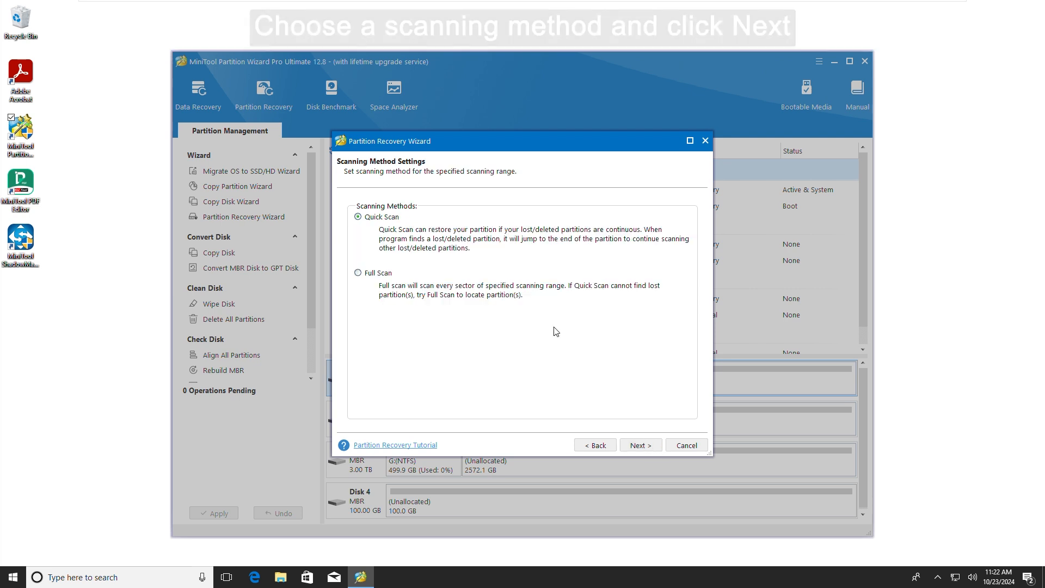
mouse_move(378, 301)
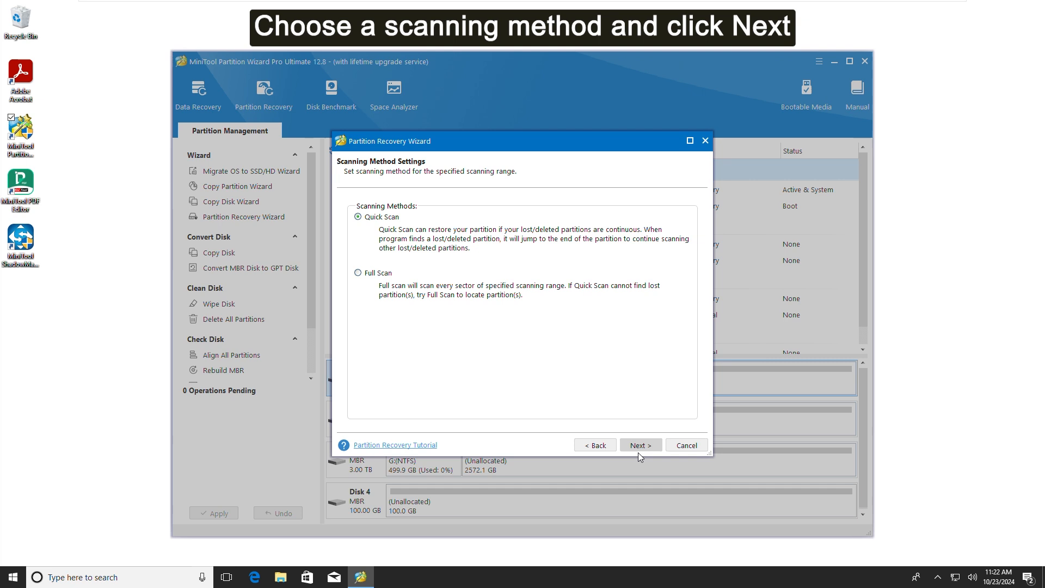
click(639, 444)
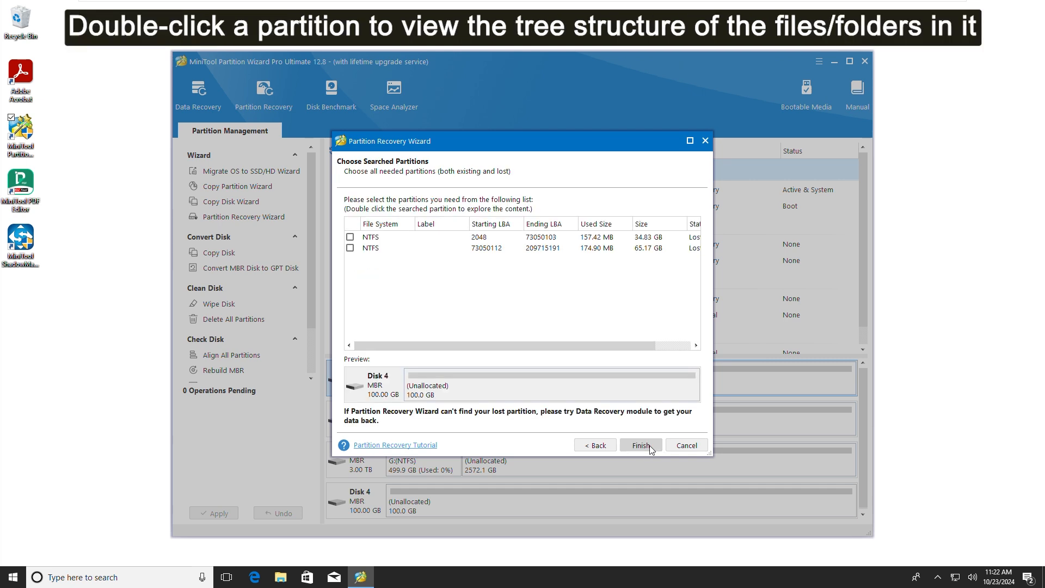
mouse_move(440, 242)
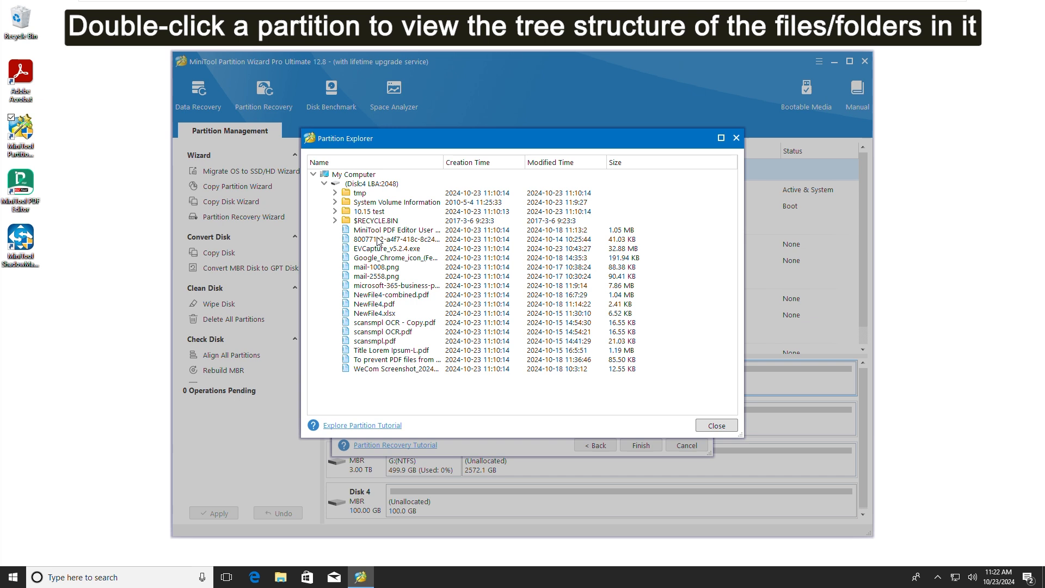
Browse the found partitions' folders in Partition Explorer, then return to the found-partition list.
double_click(398, 202)
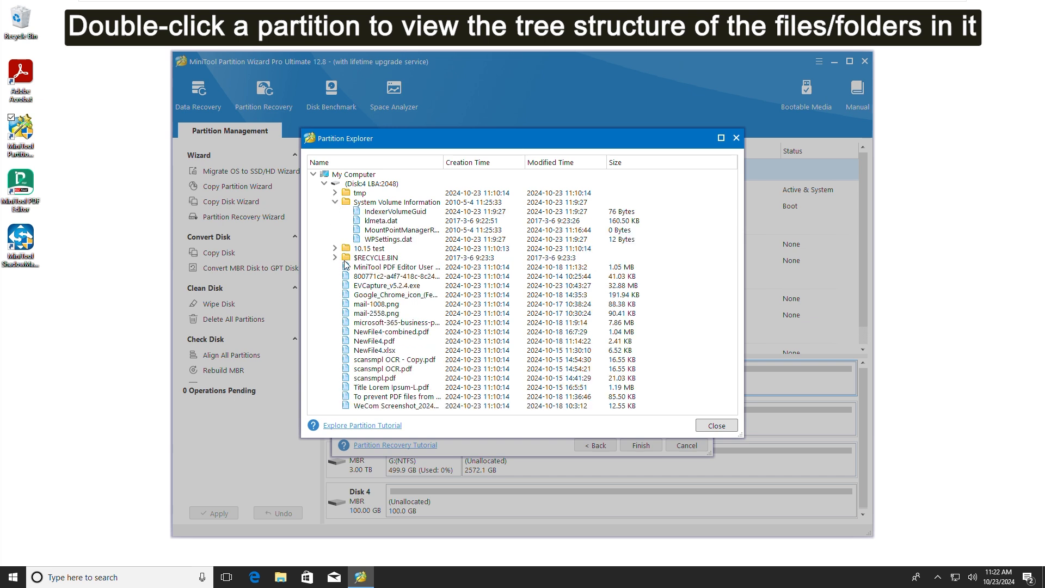
double_click(358, 193)
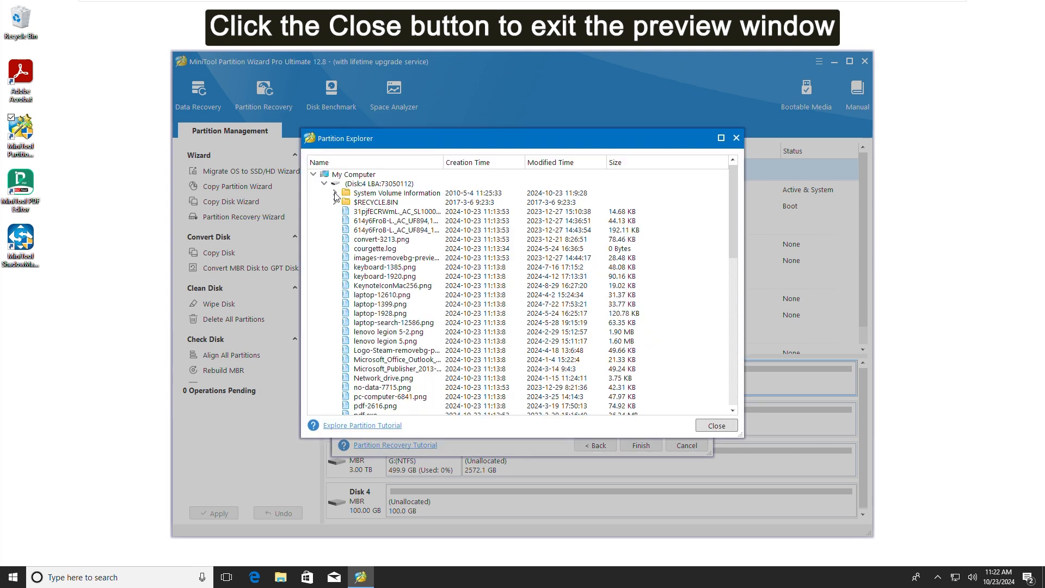
scroll(down, 3)
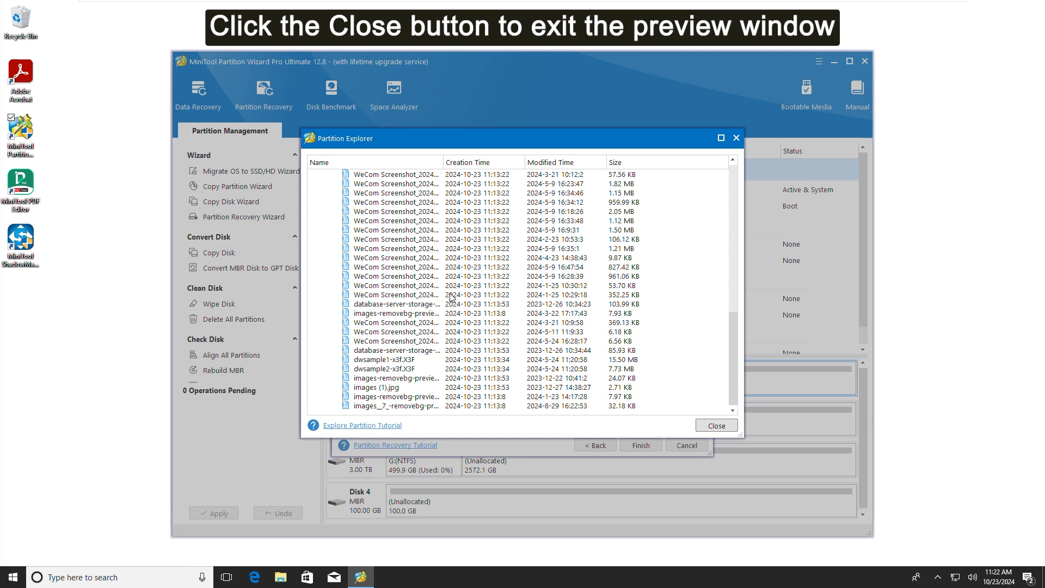
click(715, 426)
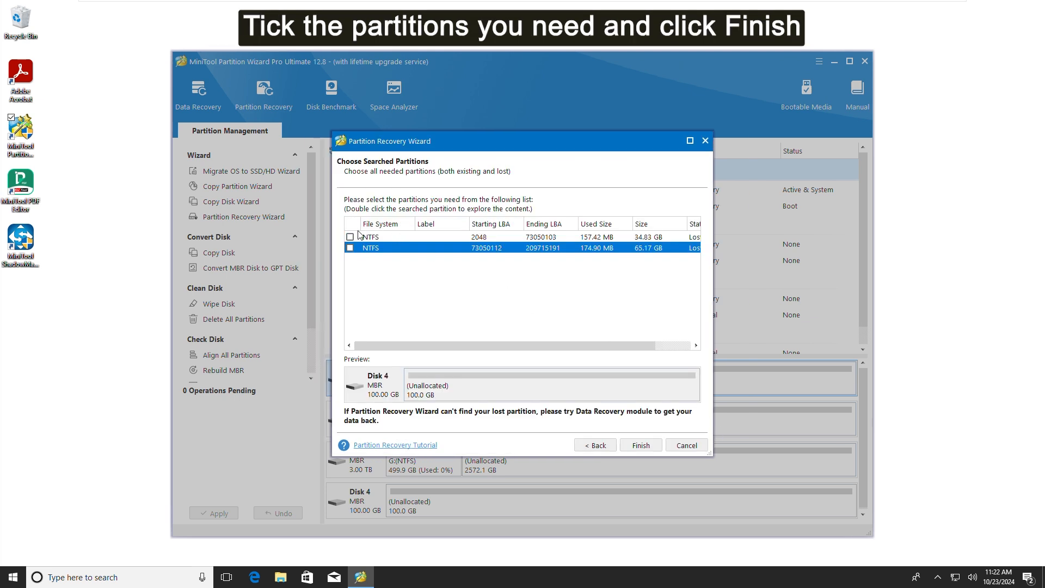
Tick both found NTFS partitions and finish the wizard, queuing their recovery on Disk 4.
click(349, 236)
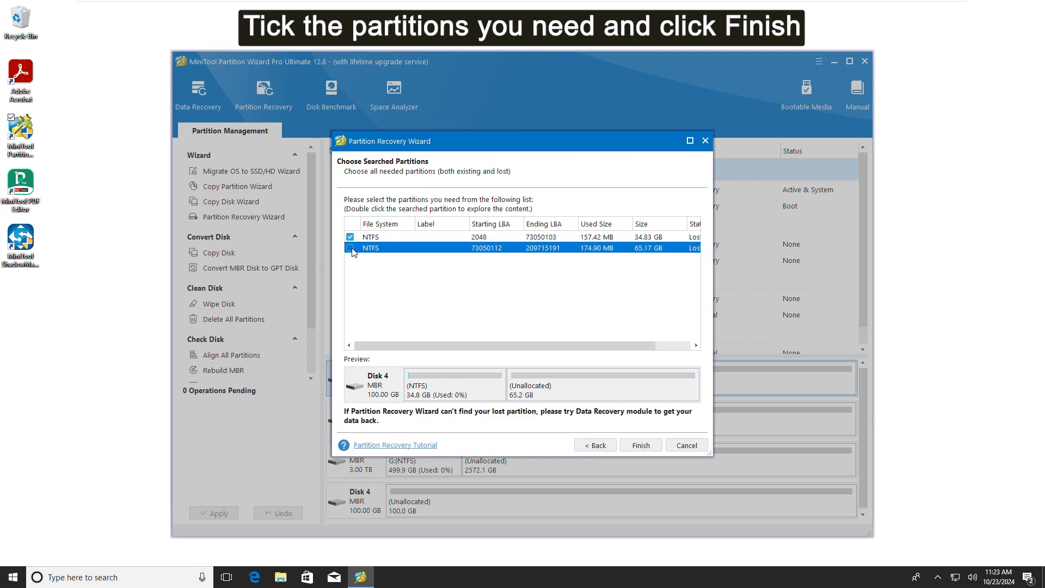
click(350, 247)
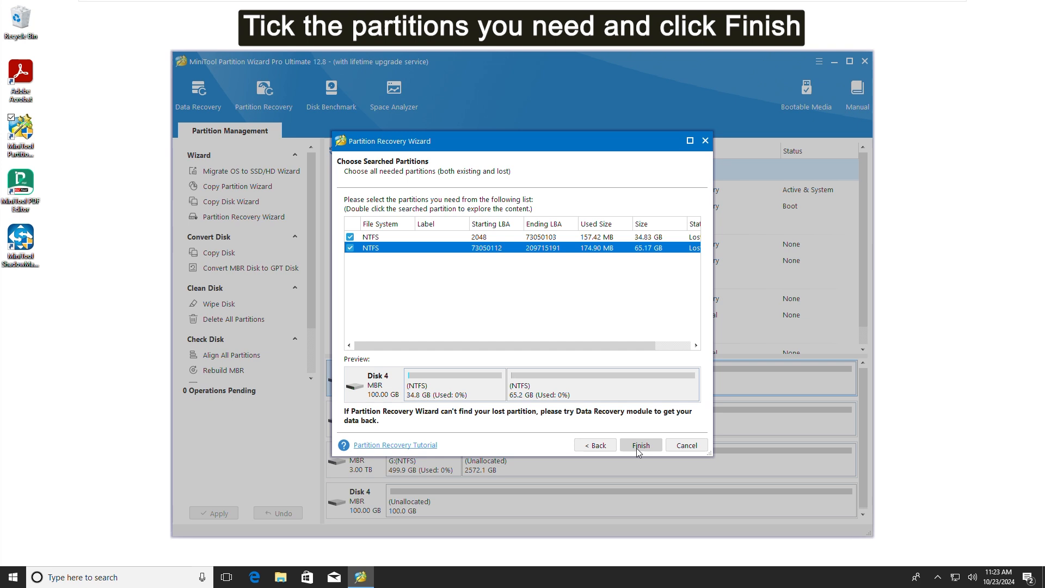
mouse_move(654, 453)
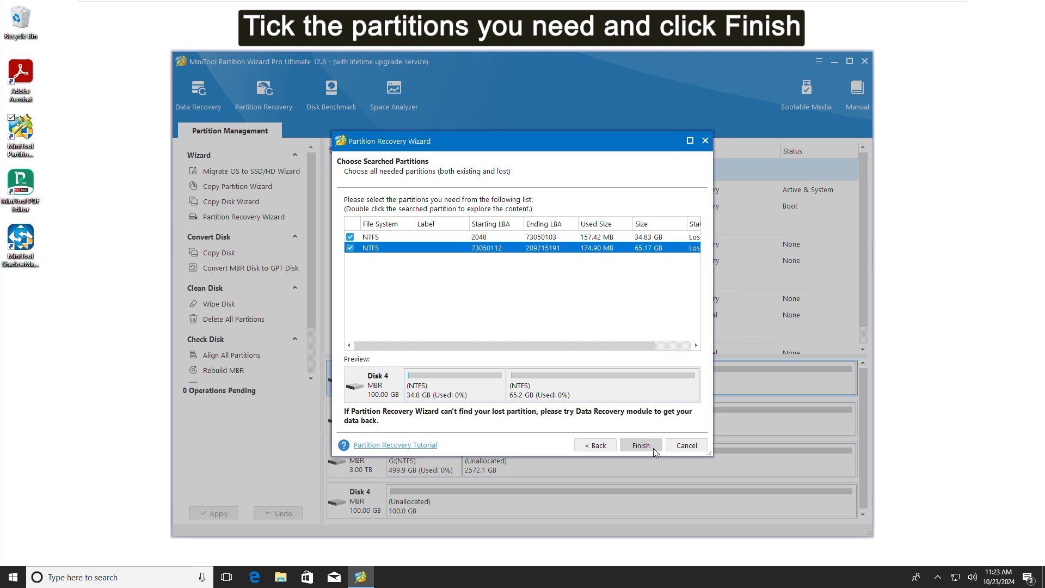
click(639, 445)
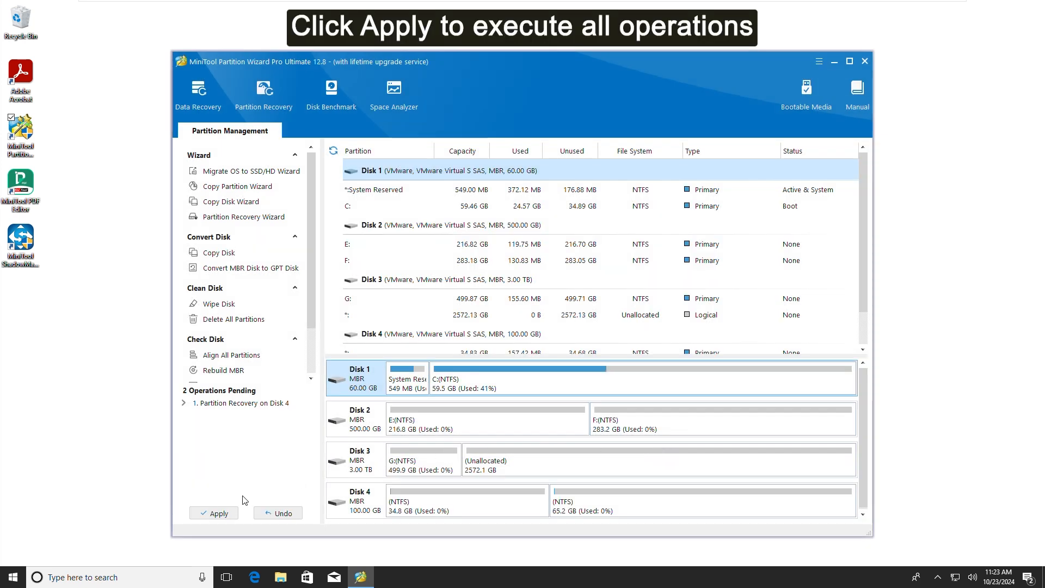
mouse_move(215, 512)
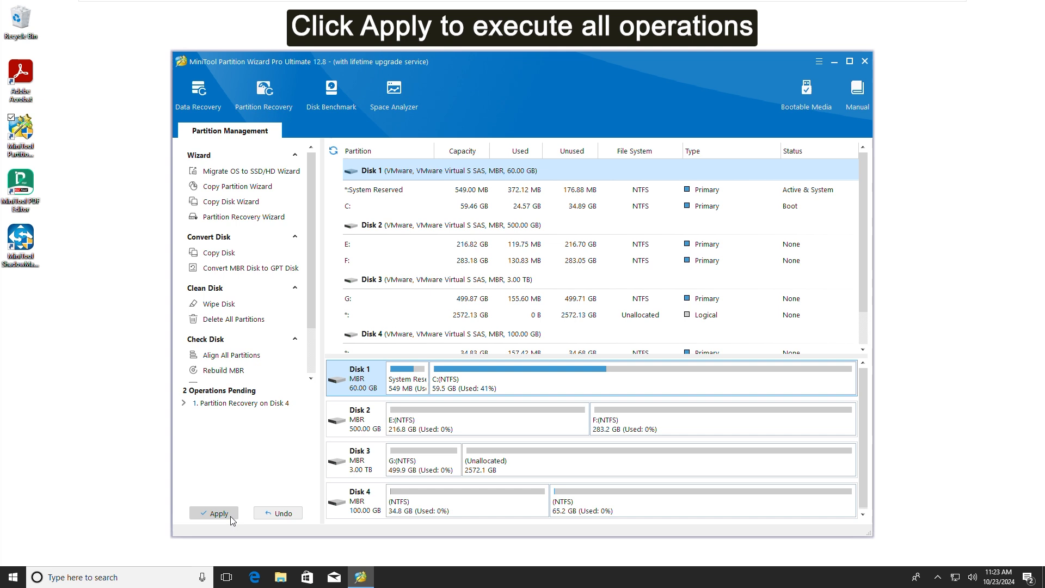
Apply the pending recovery so Disk 4 regains its 34.8 GB and 65.2 GB NTFS partitions.
click(214, 513)
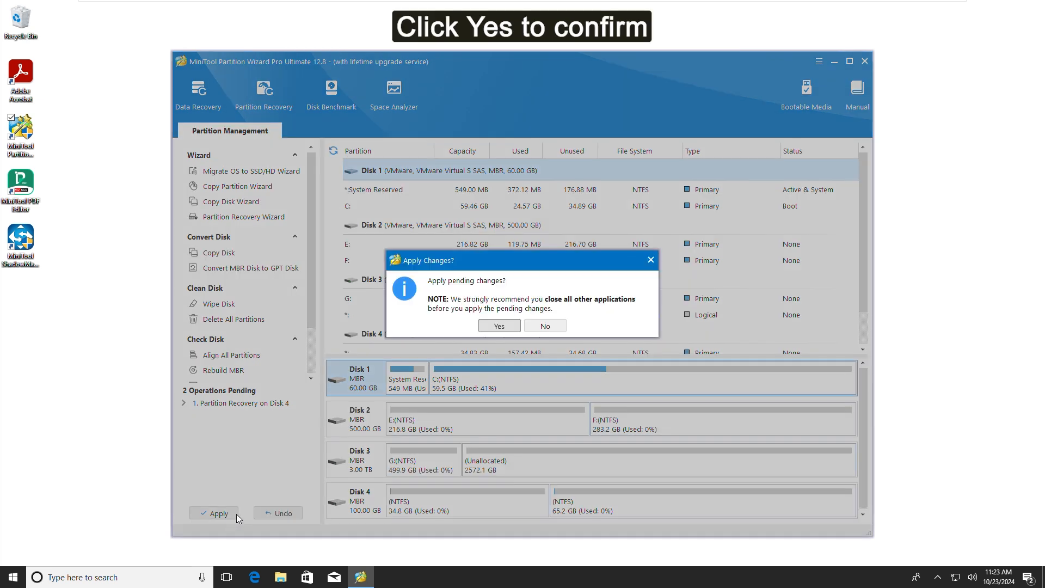
mouse_move(509, 336)
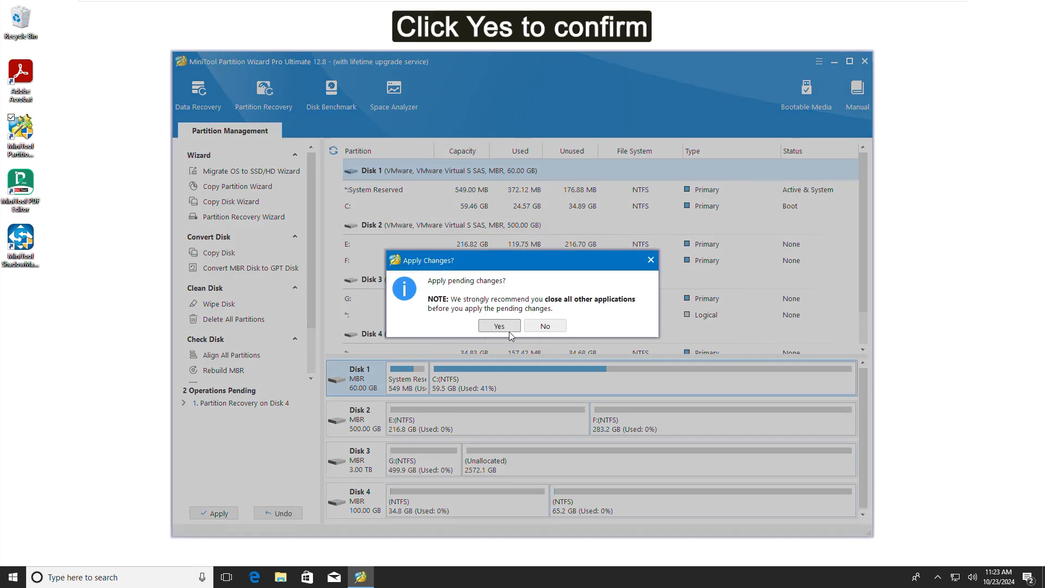
click(499, 326)
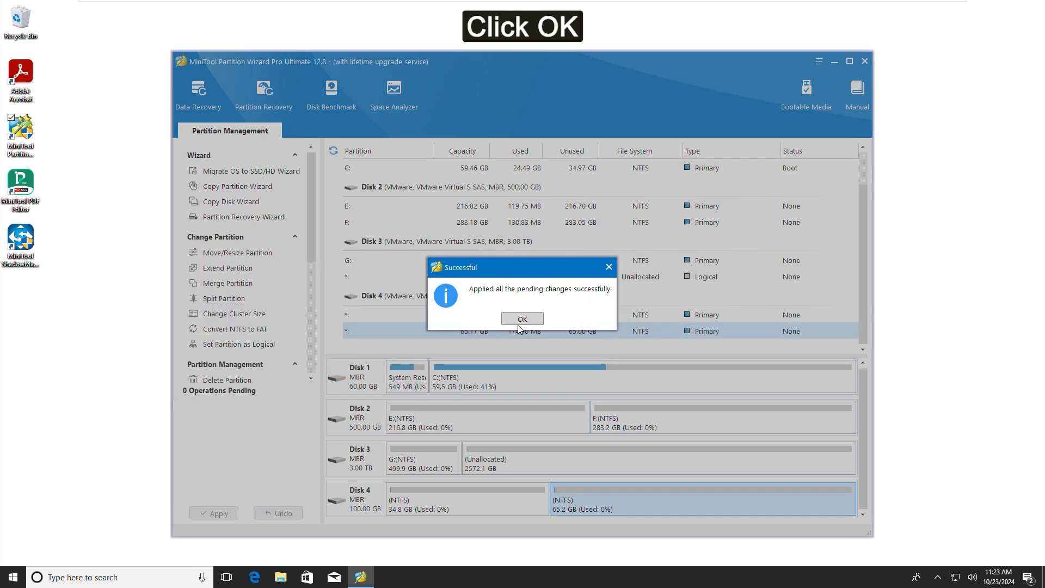
click(521, 318)
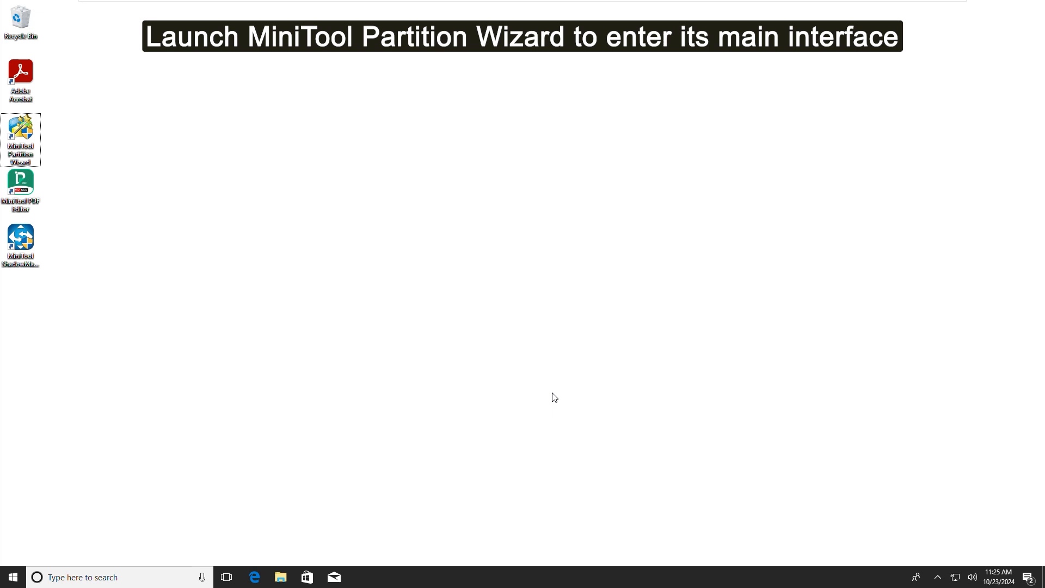
mouse_move(216, 238)
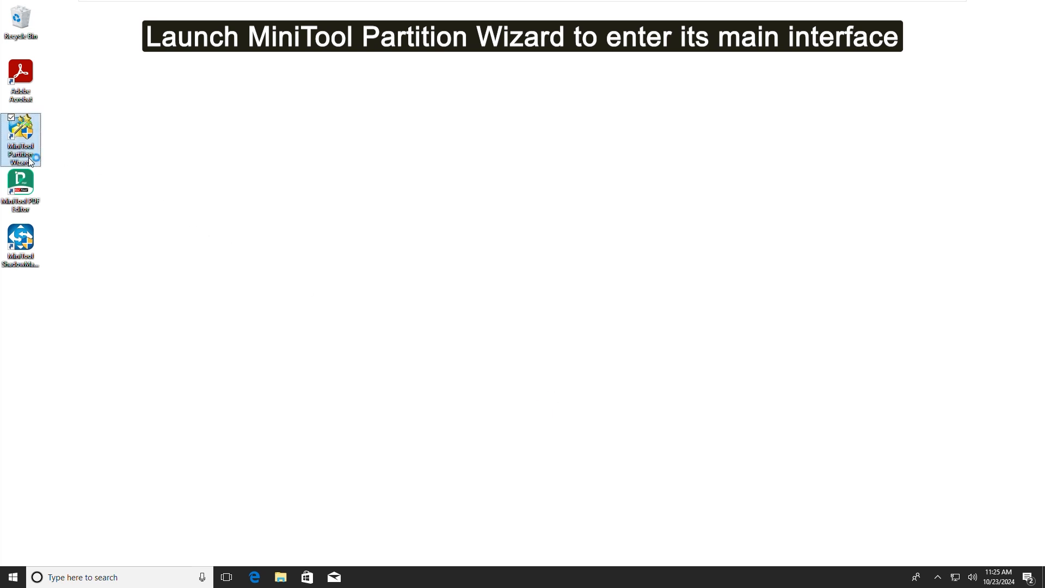
Relaunch MiniTool Partition Wizard from the desktop shortcut to its disk overview.
double_click(21, 137)
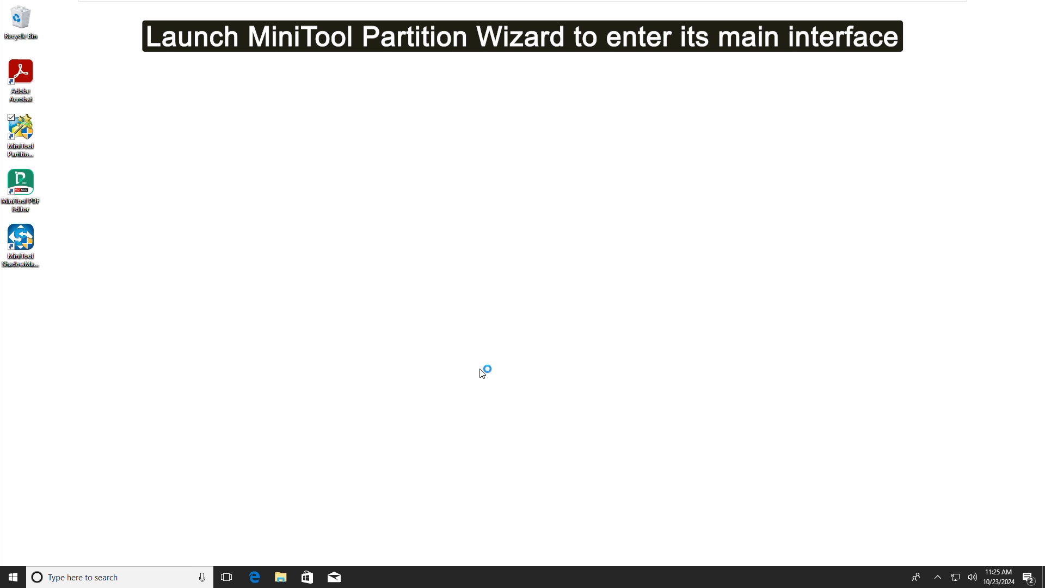
double_click(21, 135)
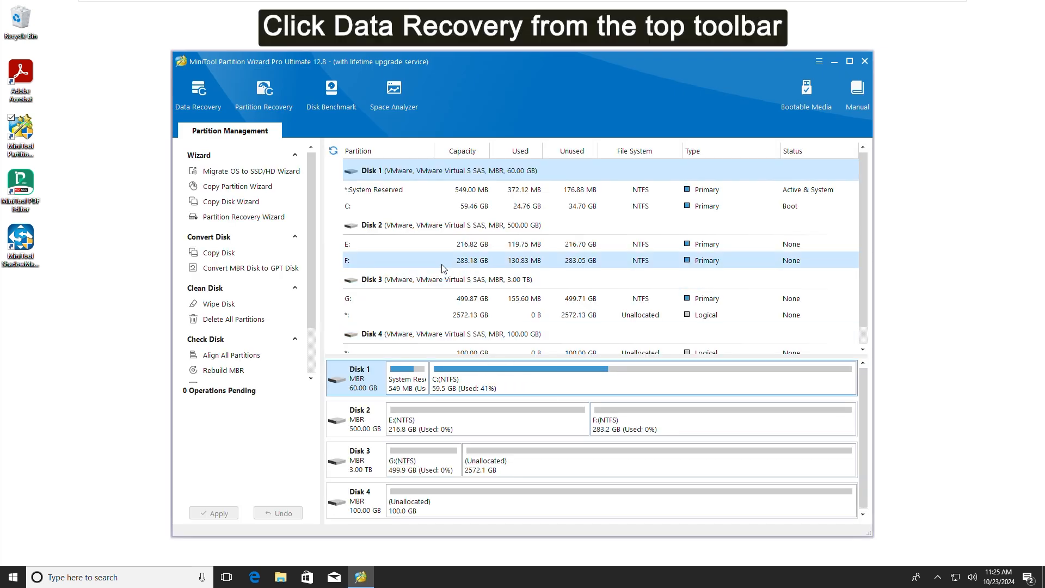
mouse_move(198, 93)
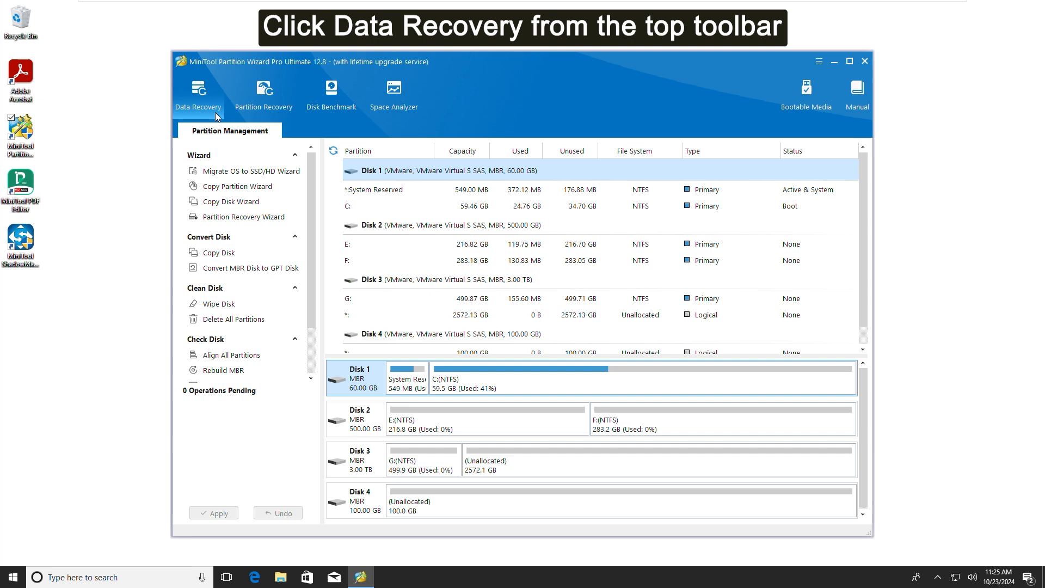
Run Data Recovery on Lost Partition 1, scanning it for deleted, lost and existing files.
click(198, 93)
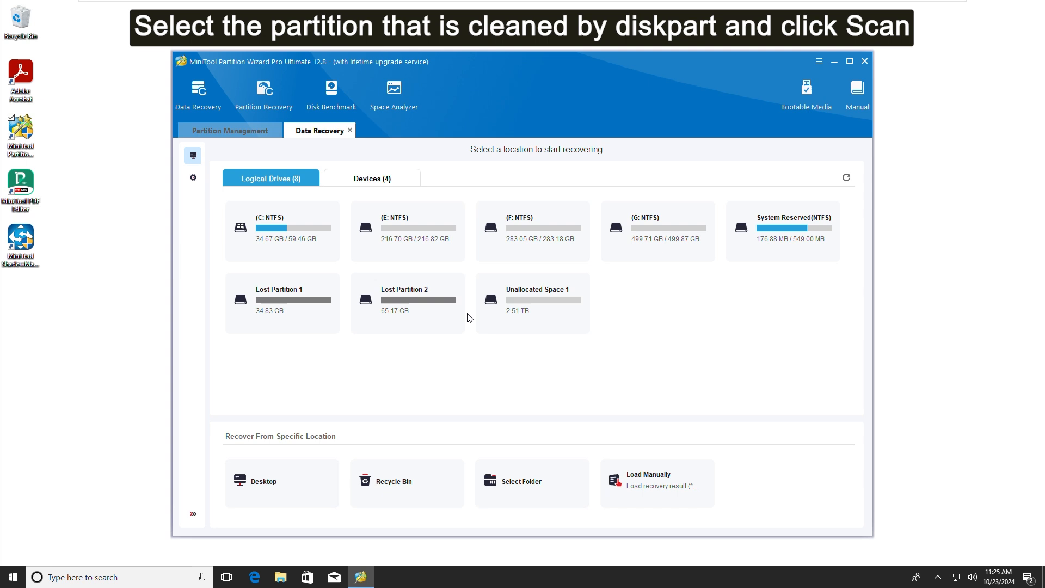
click(279, 300)
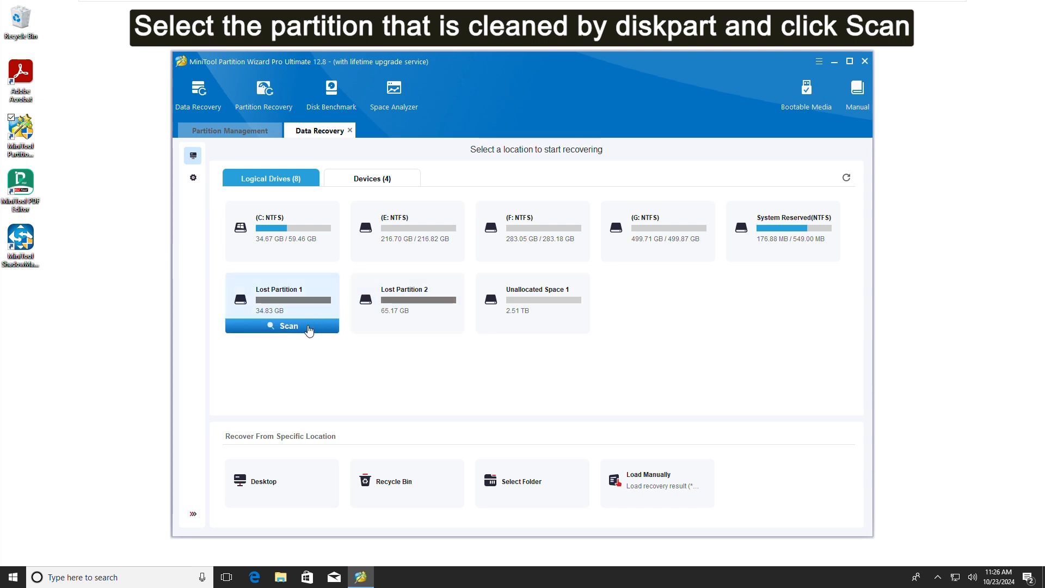
click(283, 326)
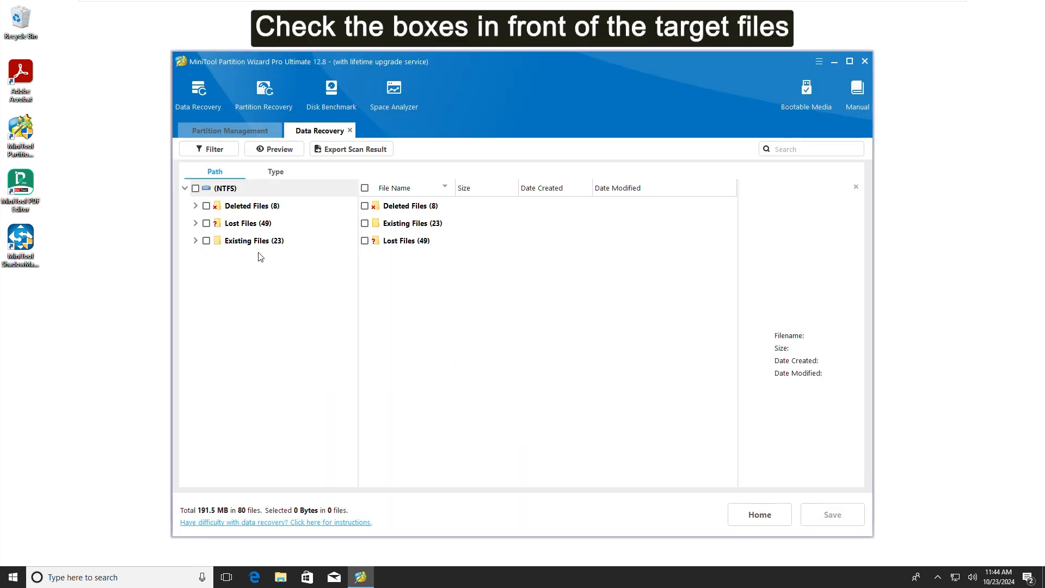
Mark the Deleted, Lost and Existing file groups (80 files) and start saving them.
click(206, 206)
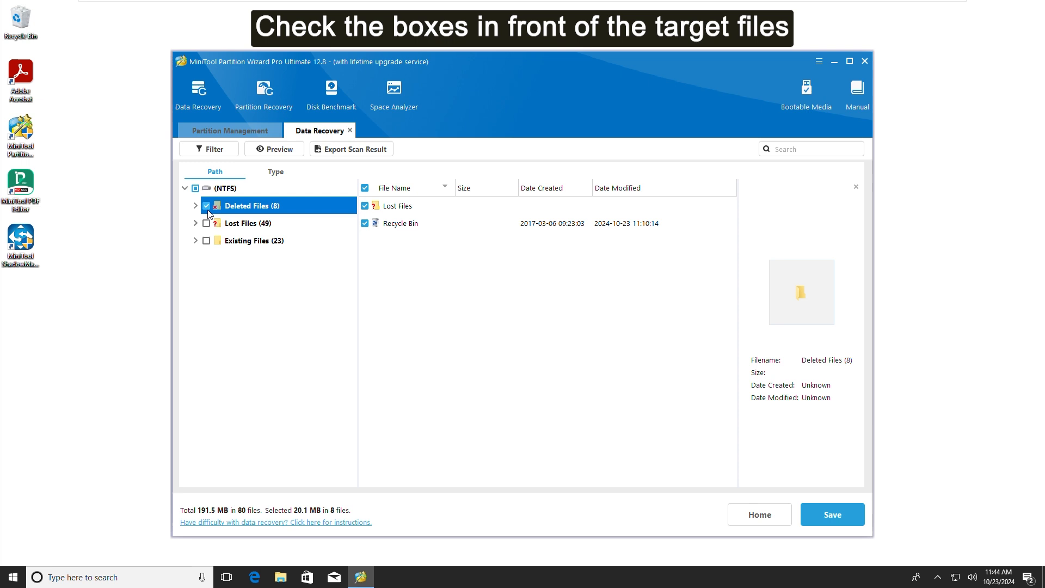
click(196, 206)
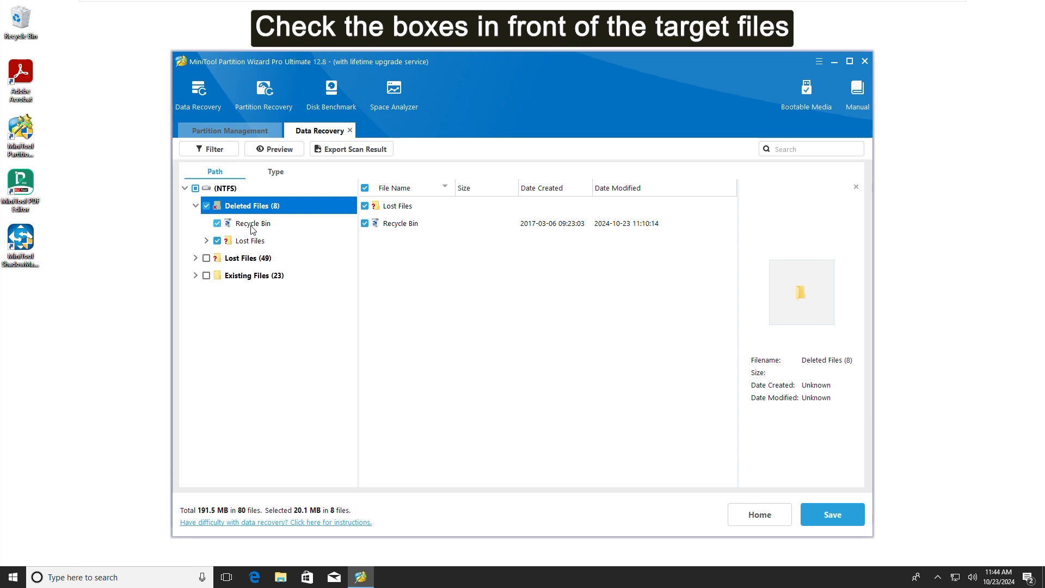
mouse_move(250, 258)
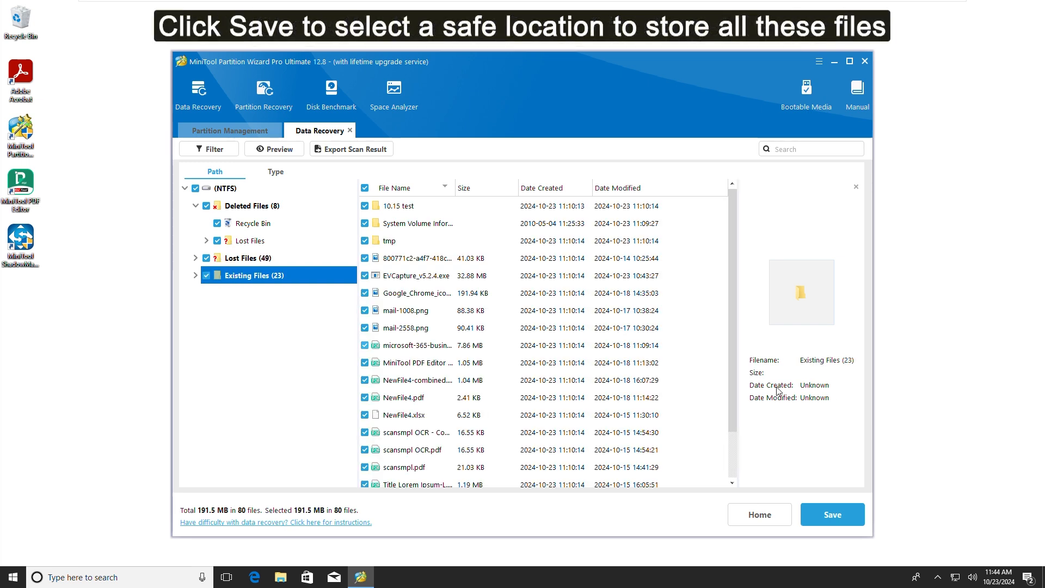
click(832, 514)
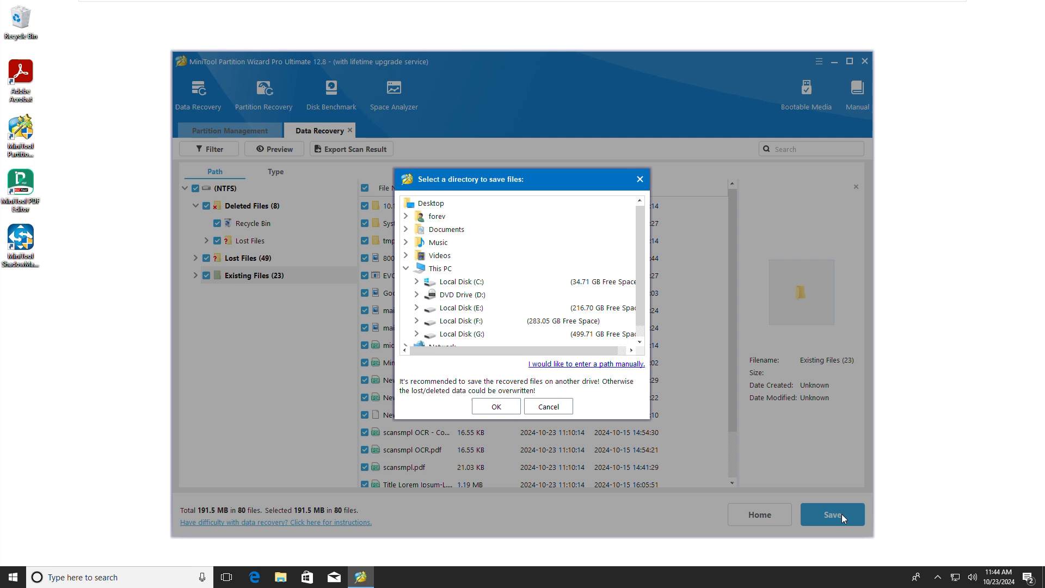
Choose Local Disk (F:) as the destination for the recovered files.
scroll(down, 3)
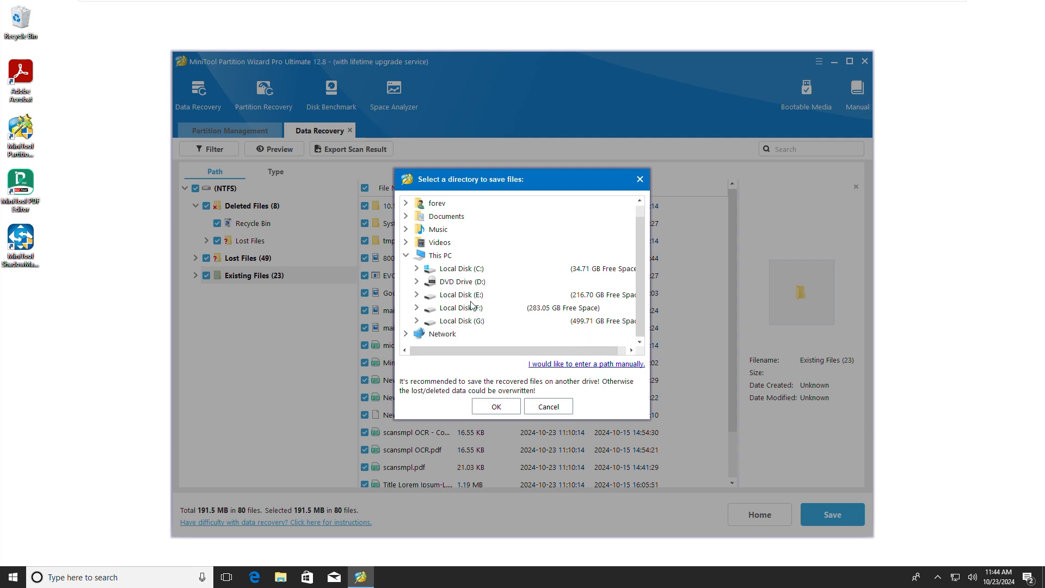
mouse_move(476, 315)
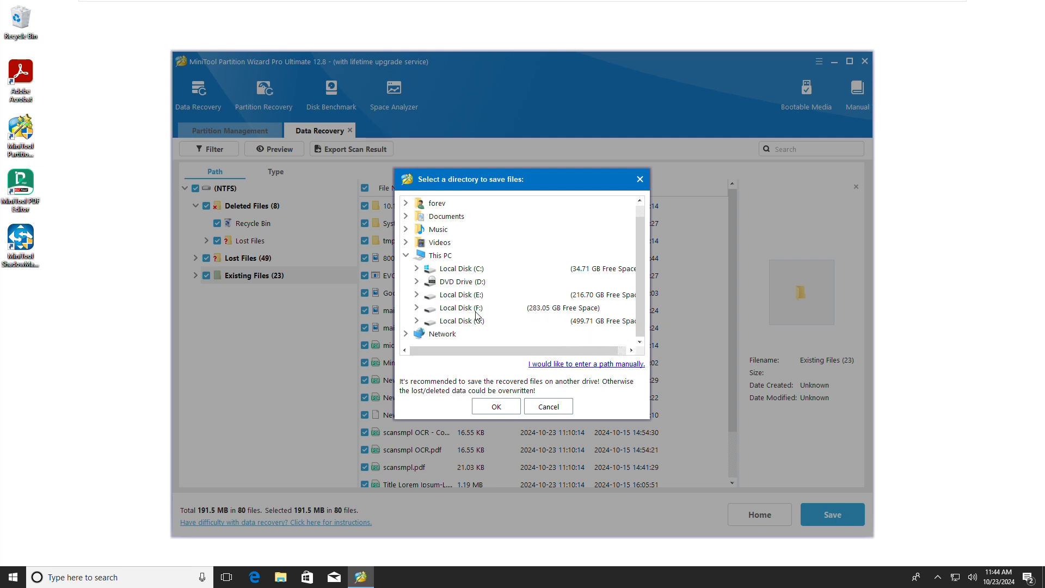
click(458, 307)
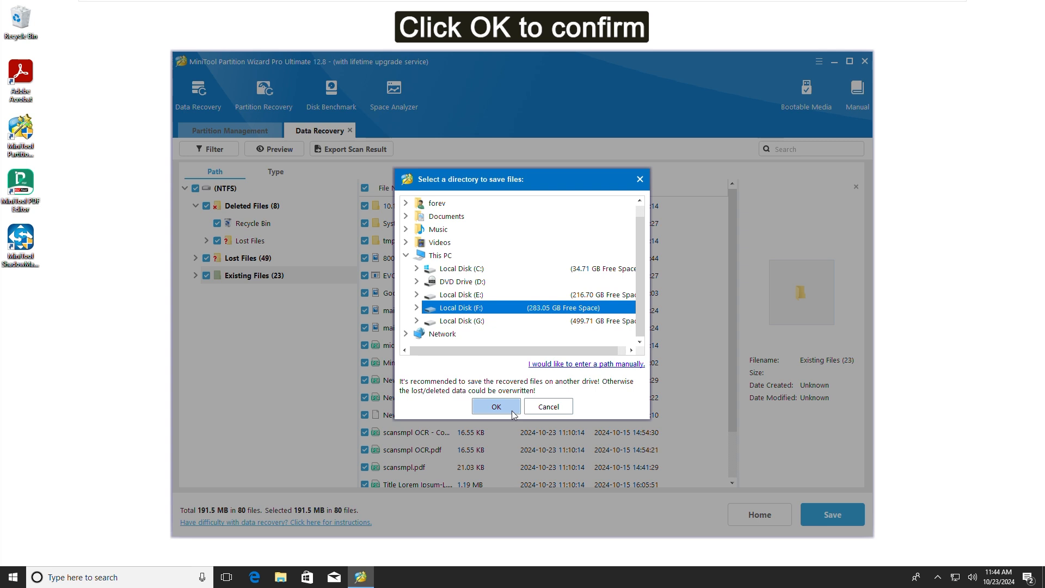